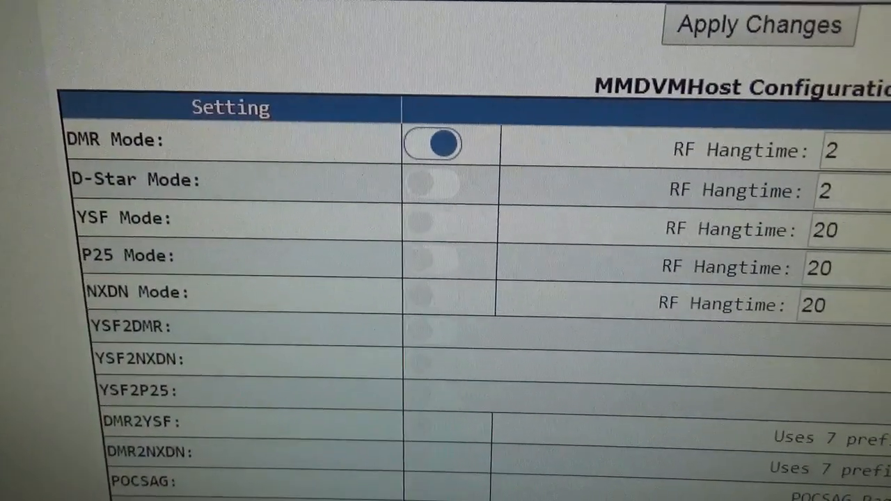
Scroll through the IPSC2 Dashboard Index list of VK DMR repeaters and their timeslot link status.
scroll(down, 3)
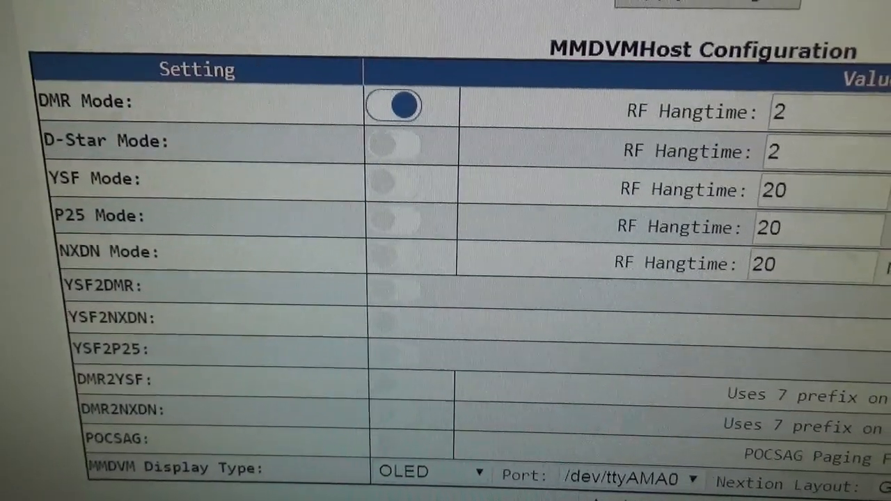
scroll(up, 3)
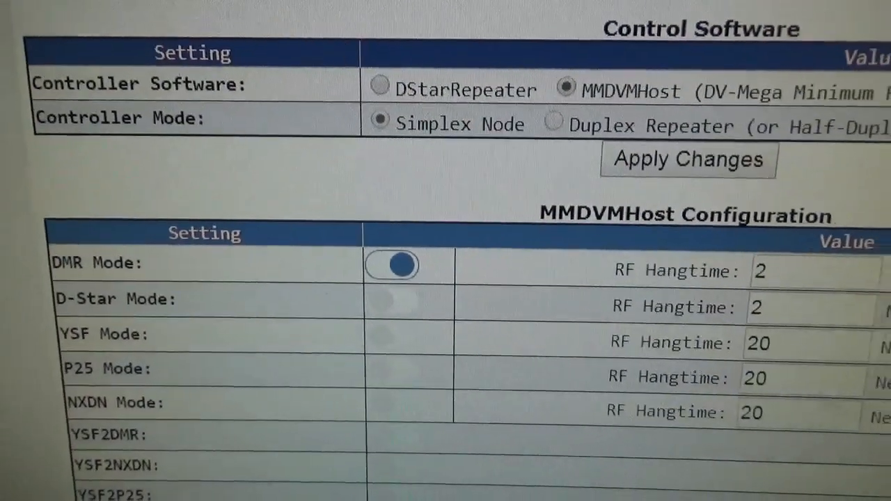
scroll(up, 3)
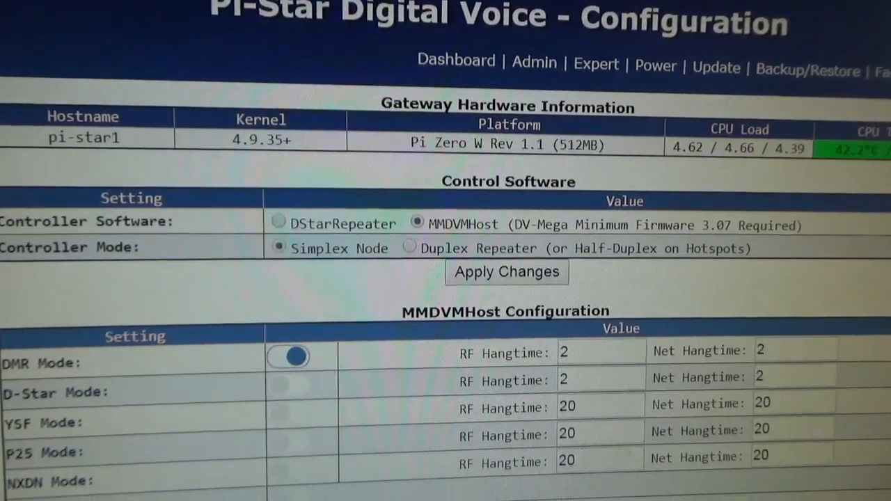
scroll(down, 3)
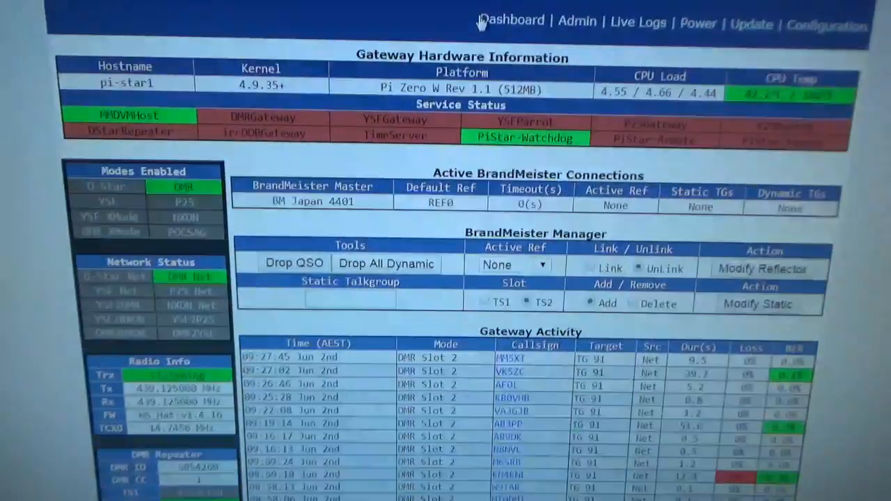
scroll(down, 3)
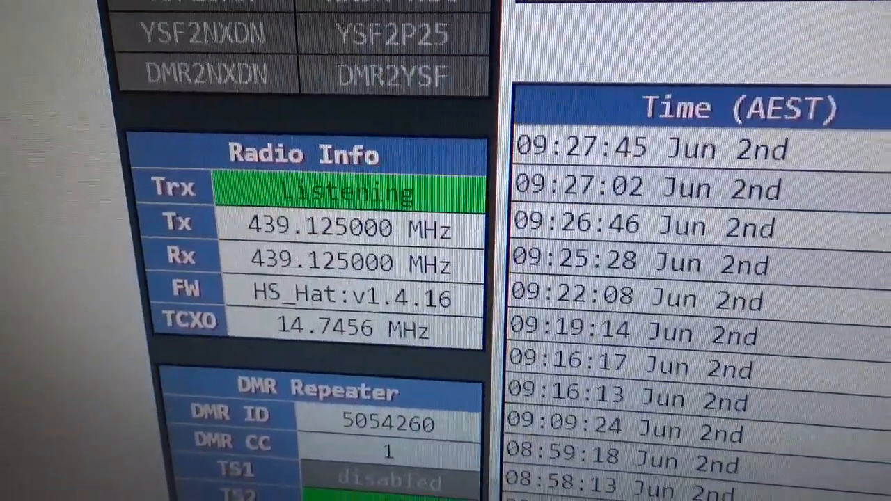
scroll(down, 3)
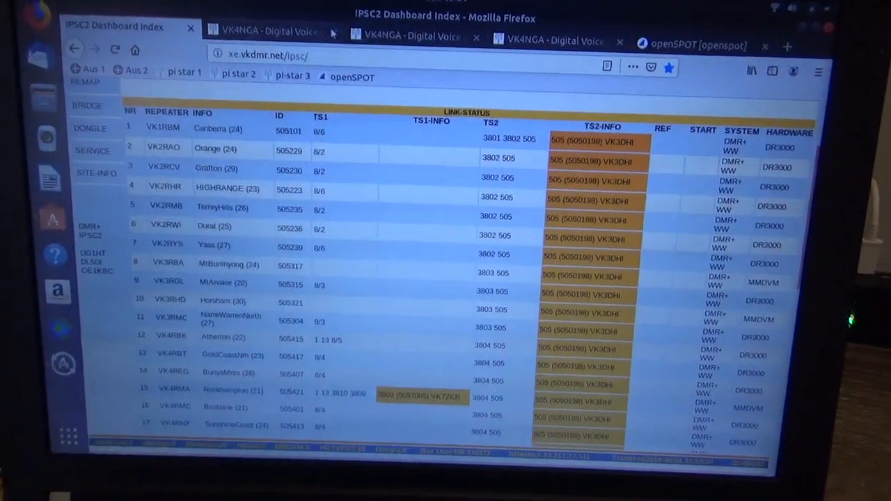
View the DMR, pi-star2 and XRF757-linked D-Star hotspot dashboards, ending on the openSPOT call log.
click(267, 34)
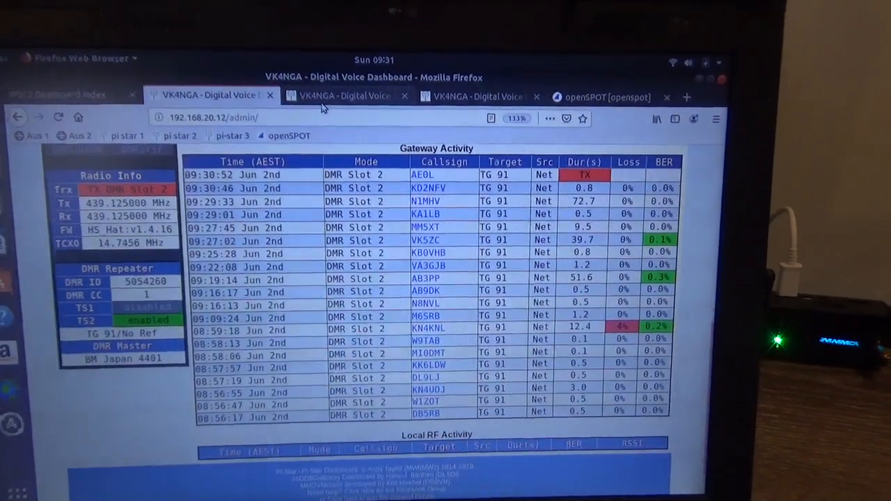
click(328, 92)
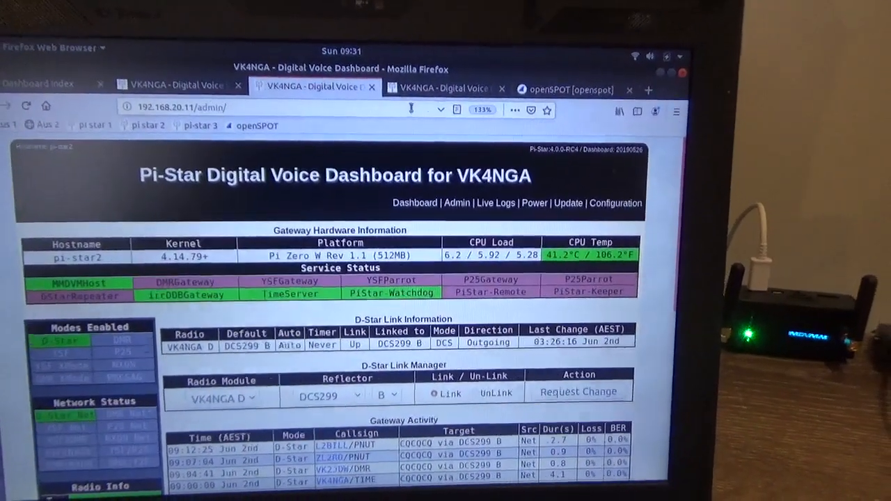
click(435, 75)
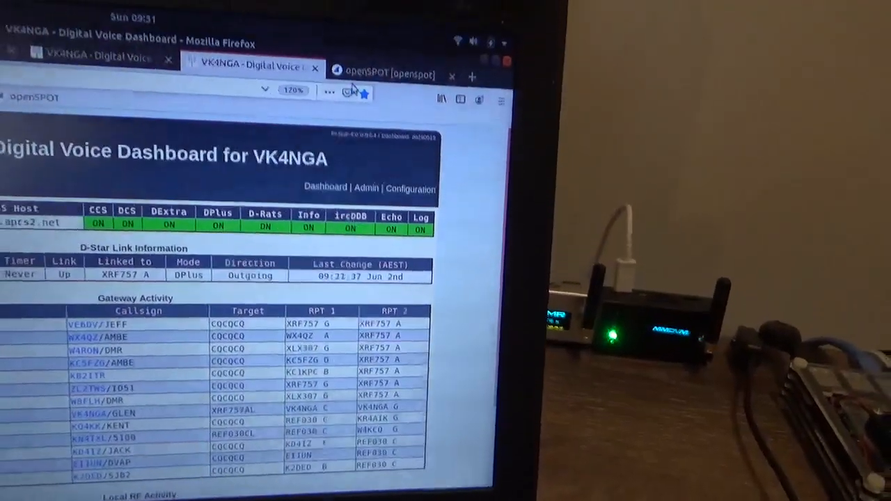
click(393, 76)
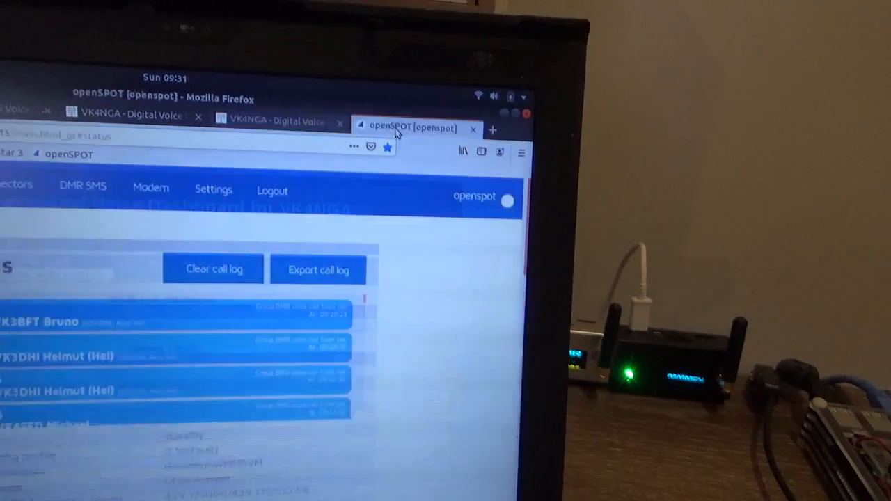